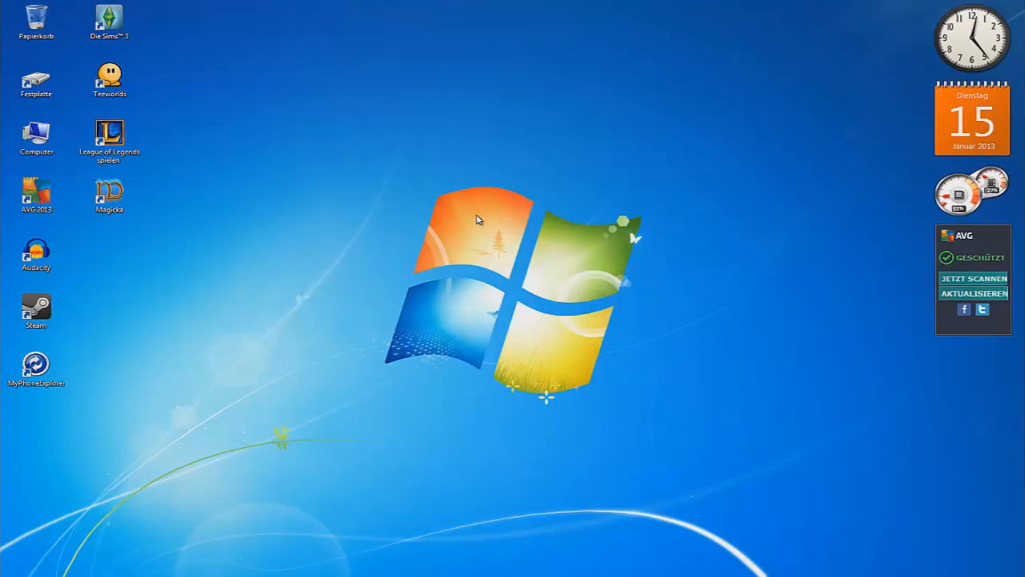
mouse_move(534, 5)
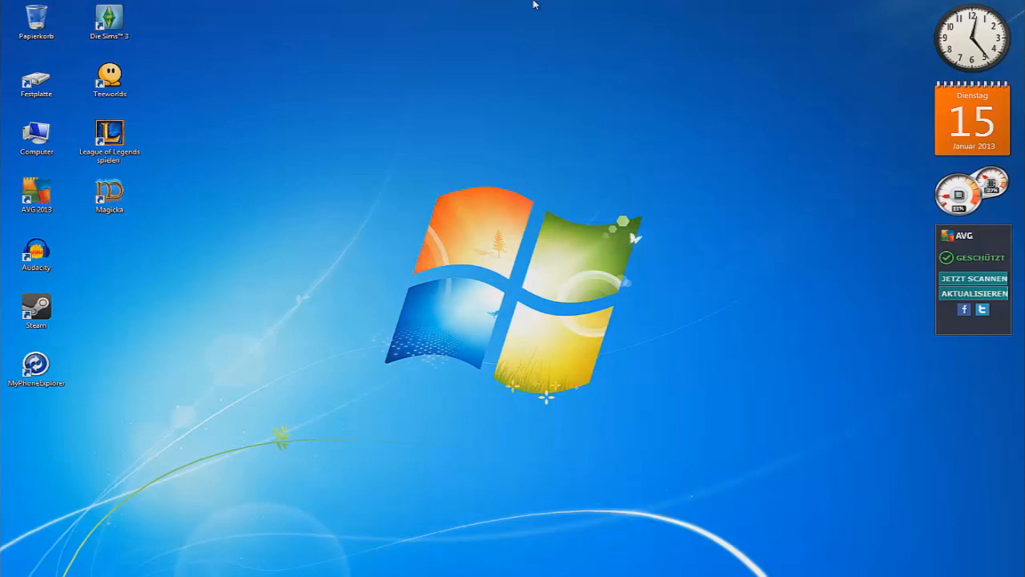
mouse_move(392, 134)
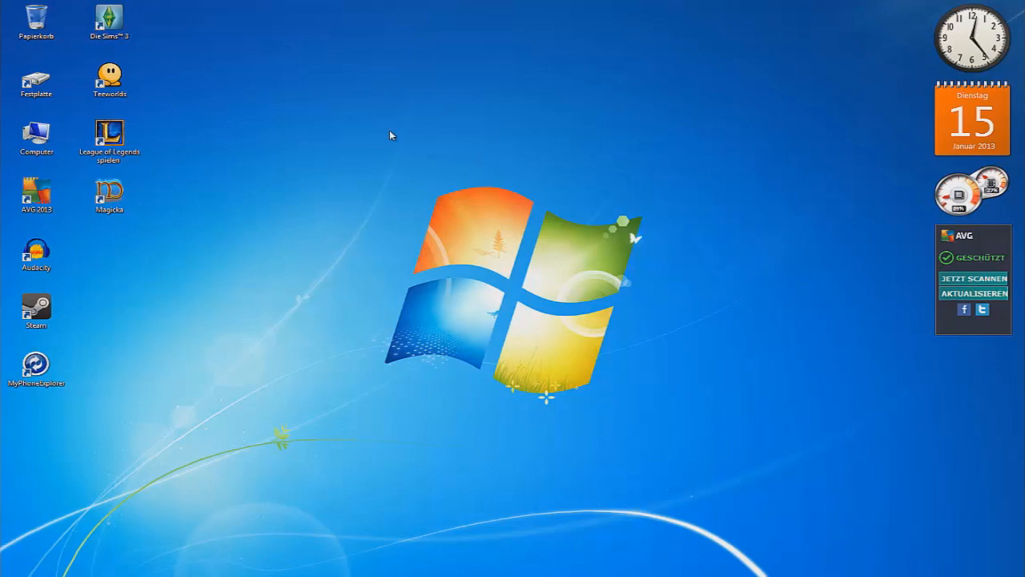
mouse_move(423, 158)
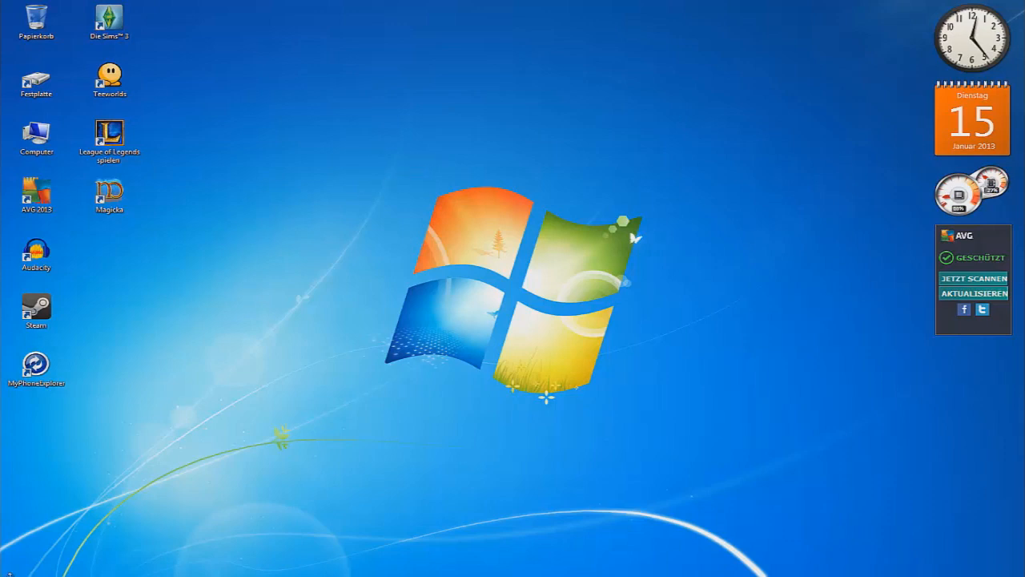
Open Computer from the Start menu and browse to the Daten (D:) drive.
left_click(12, 566)
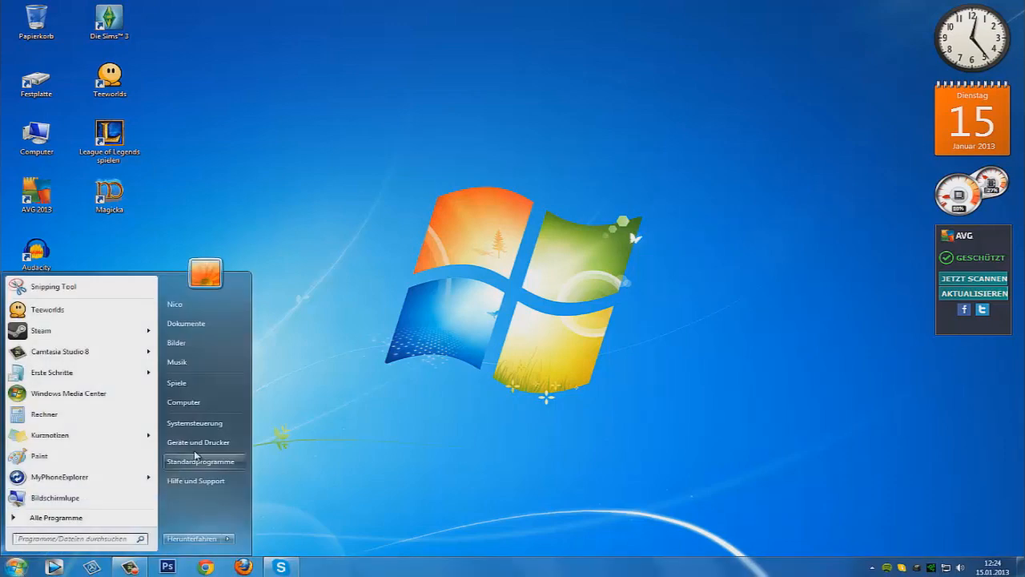
mouse_move(184, 402)
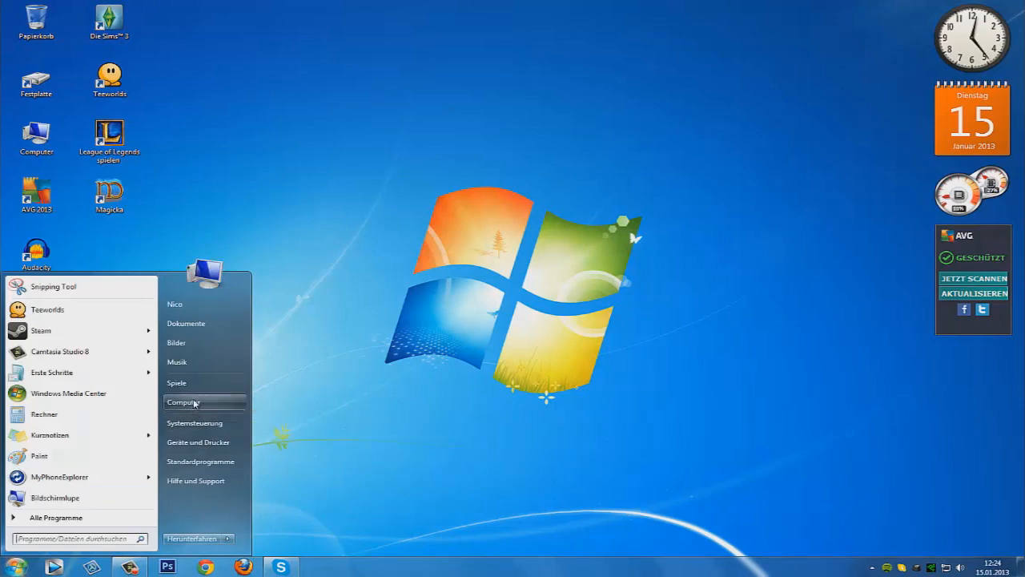
left_click(184, 402)
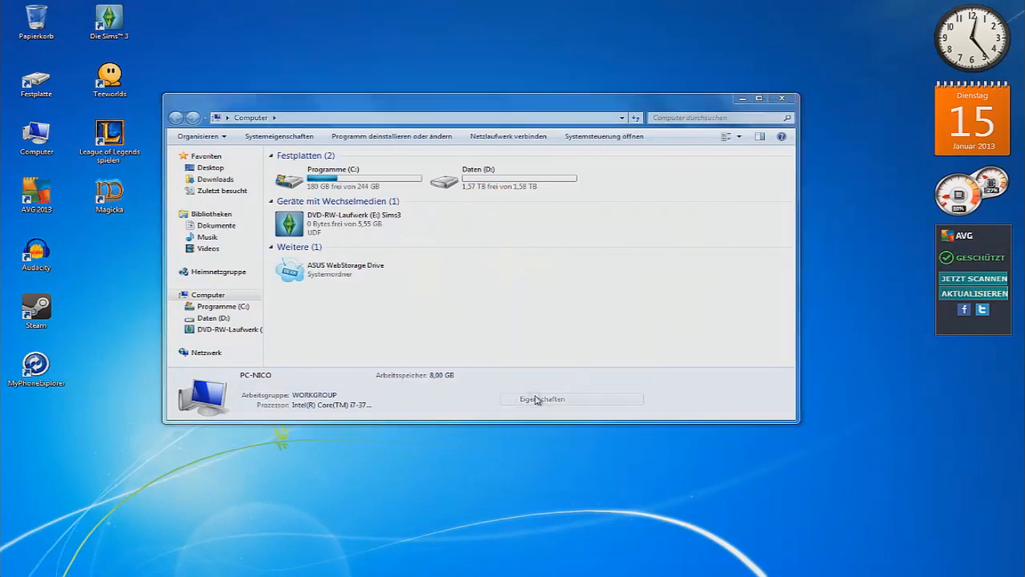
left_click(571, 398)
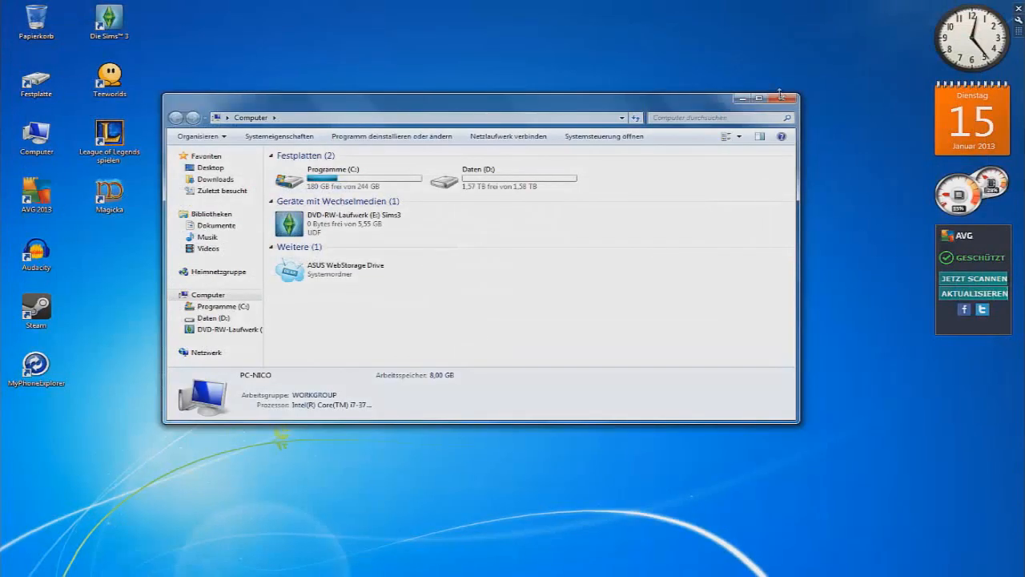
left_click(780, 98)
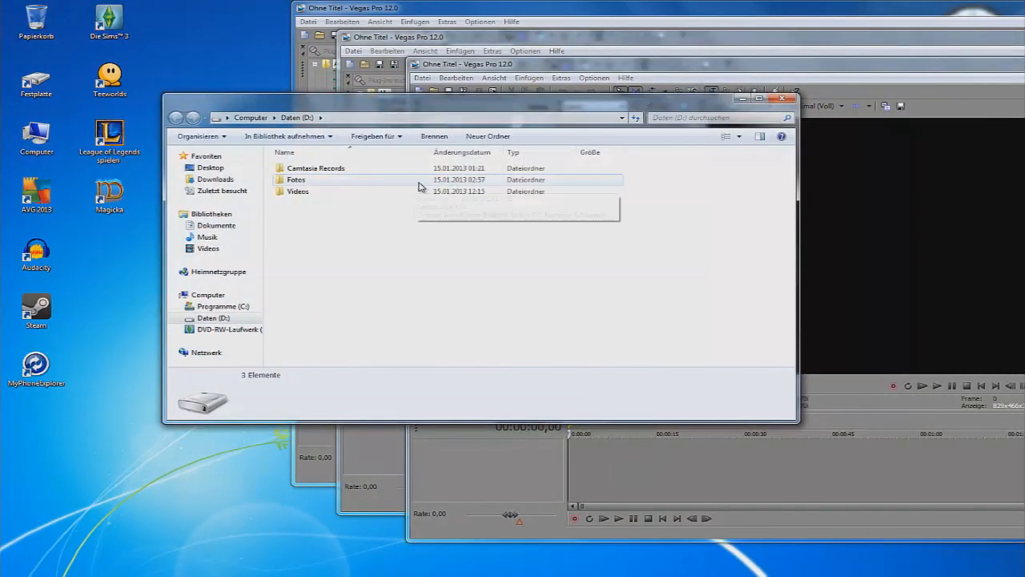
Open D:\Videos, add a phone clip to the Vegas timeline, and close Explorer.
double_click(297, 190)
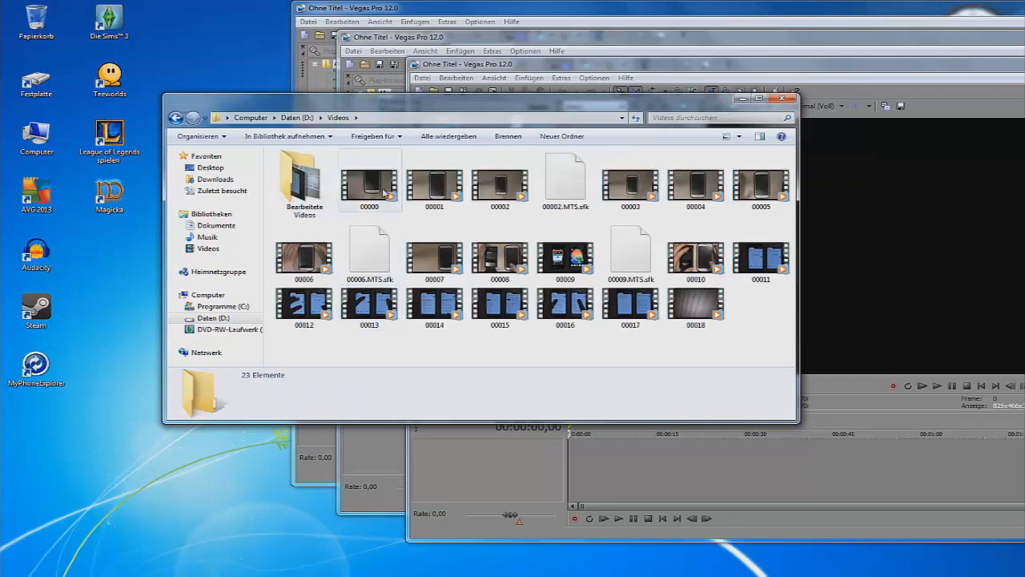
left_click(500, 180)
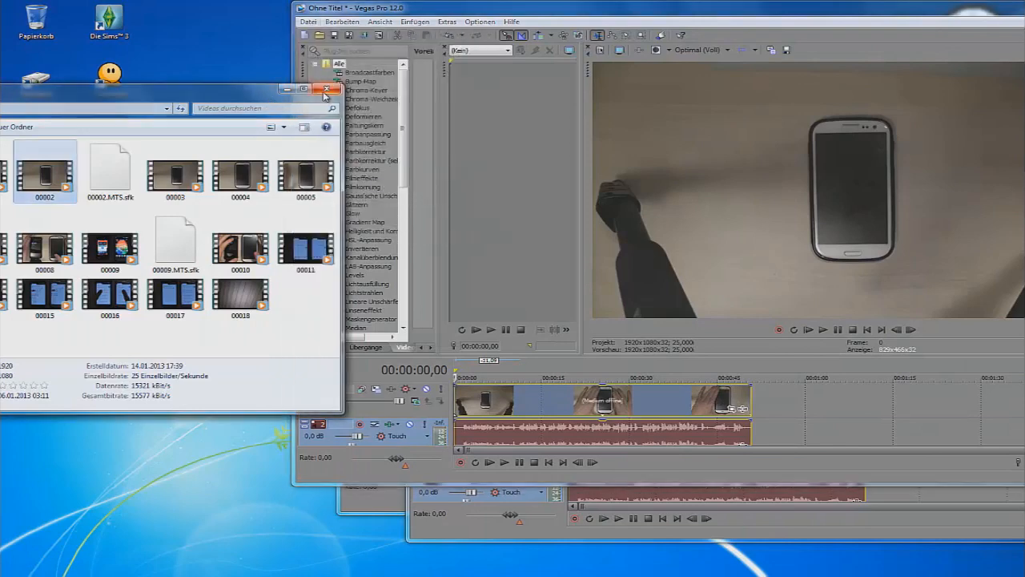
left_click(326, 89)
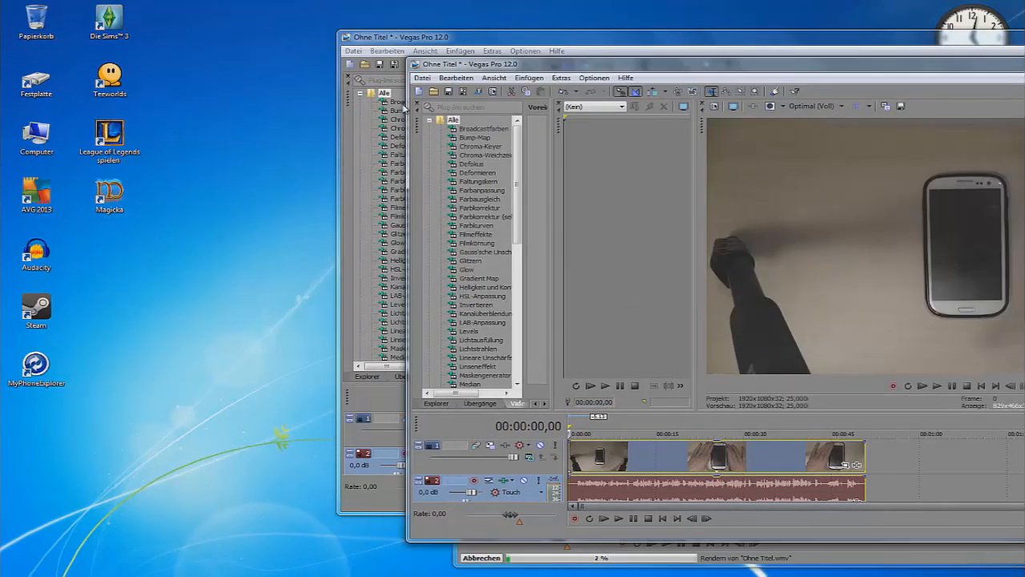
Start rendering the second and third projects, overwriting the existing output file.
left_click(422, 78)
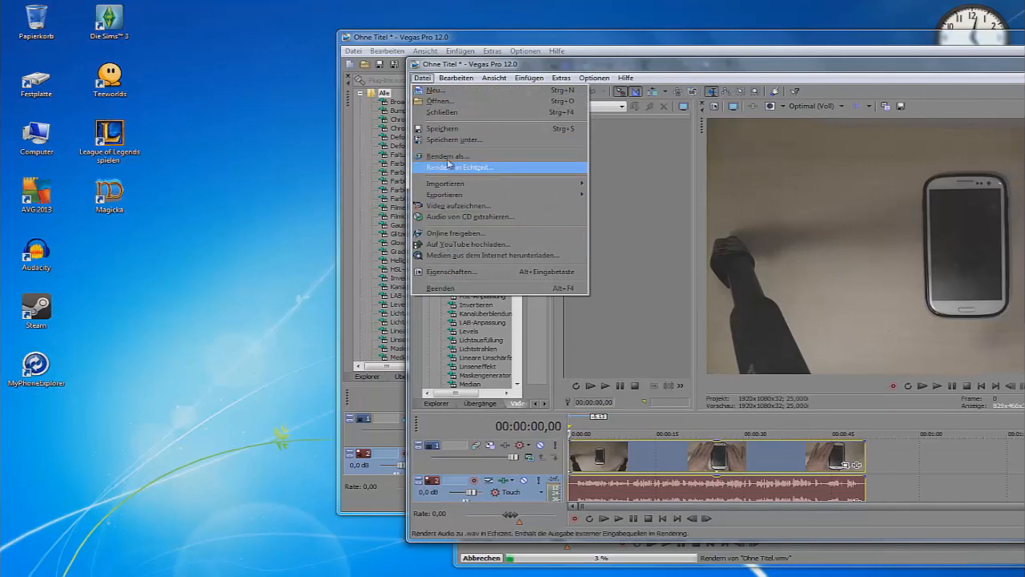
mouse_move(447, 155)
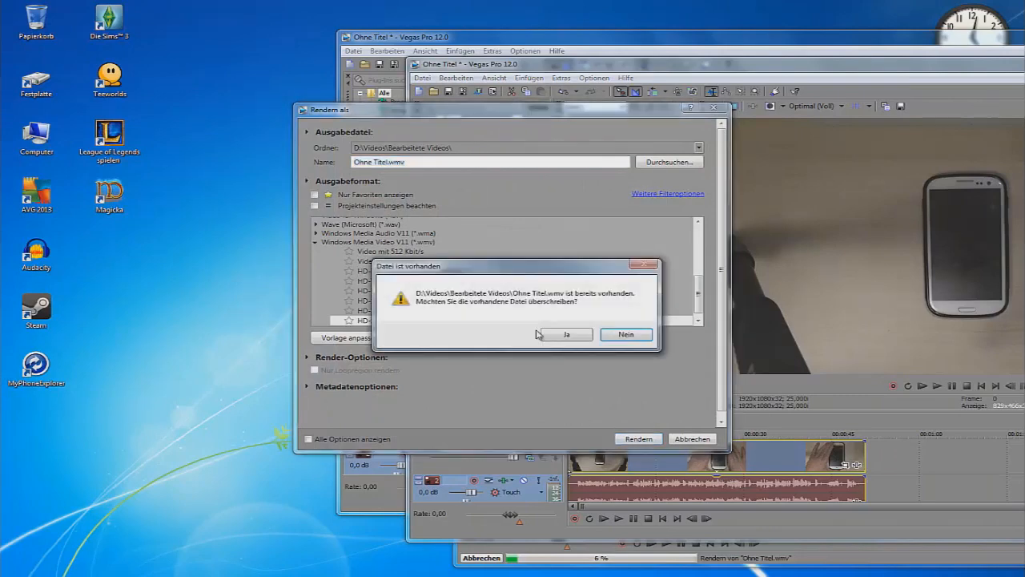
left_click(564, 334)
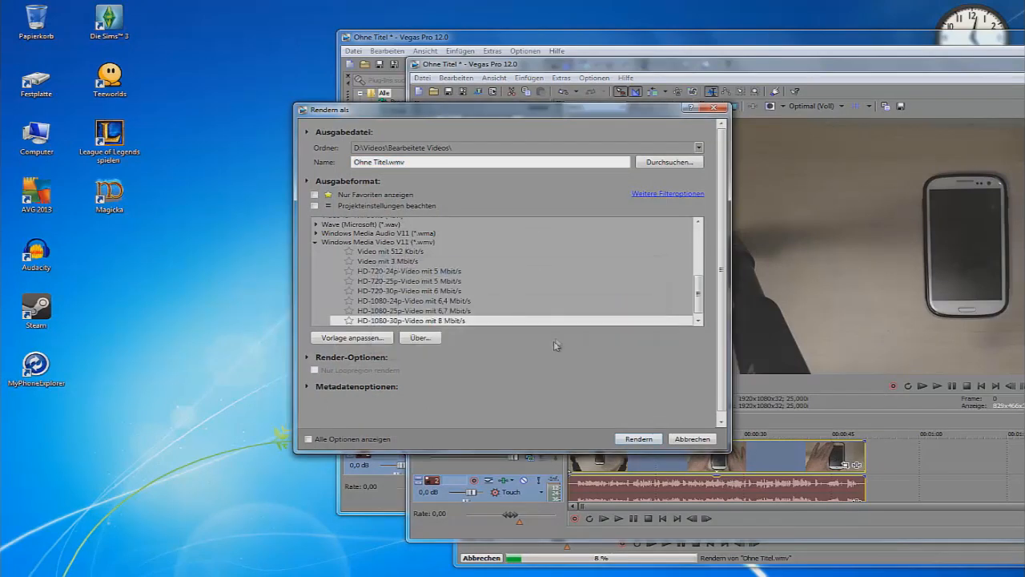
left_click(639, 438)
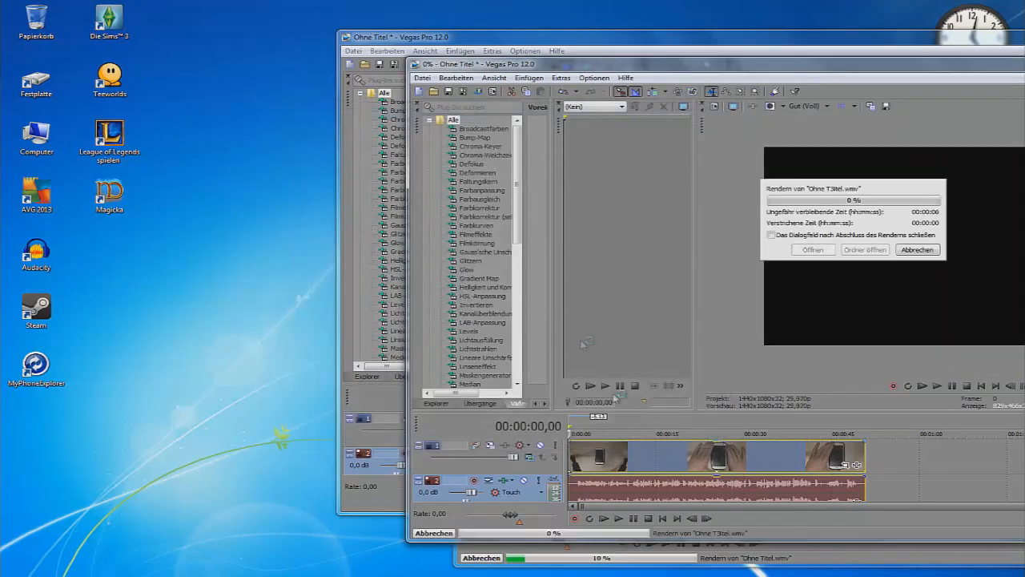
left_click(352, 51)
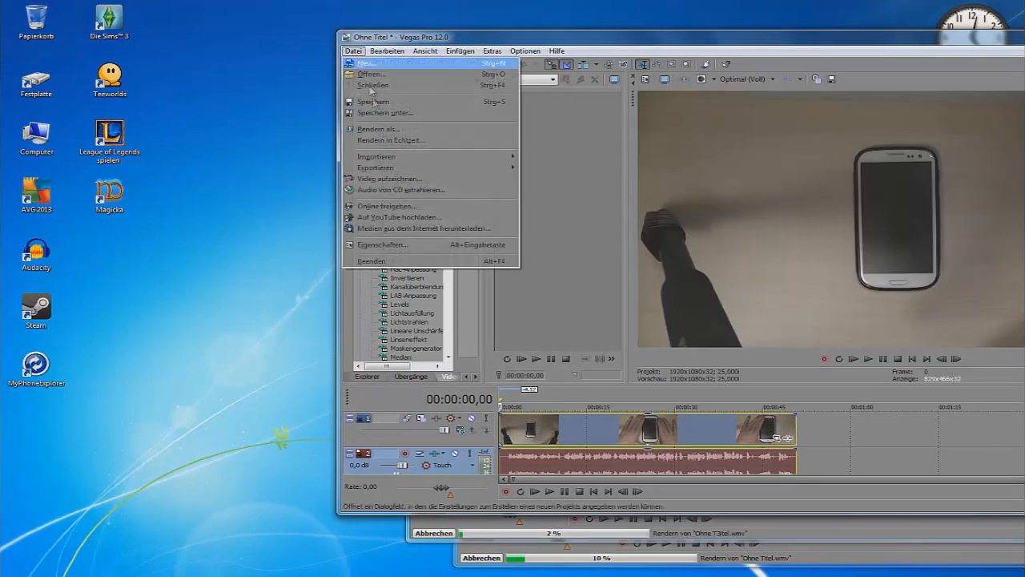
left_click(378, 128)
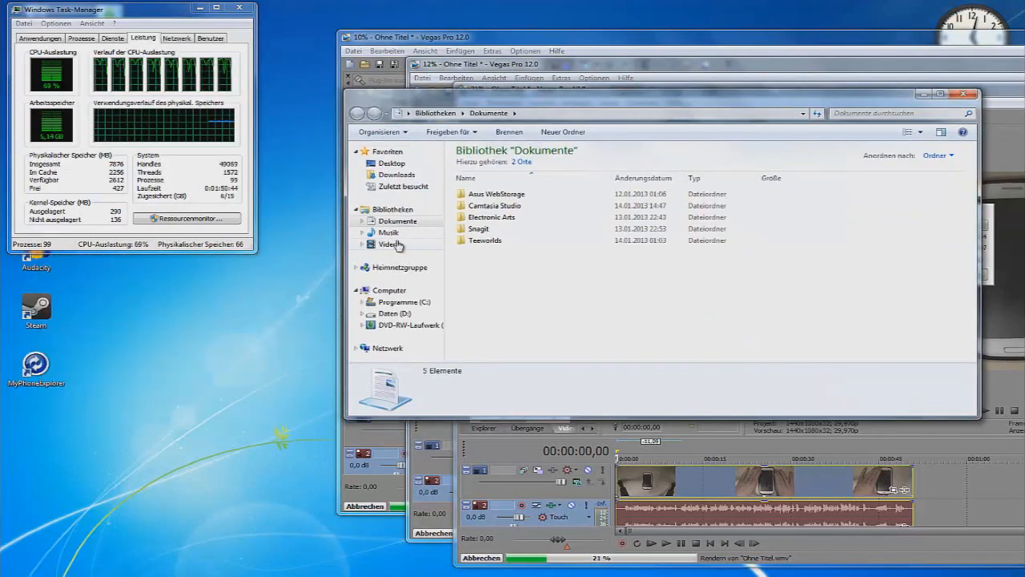
Show the Videos library and launch another Vegas Pro 12.0 instance from the taskbar.
left_click(389, 244)
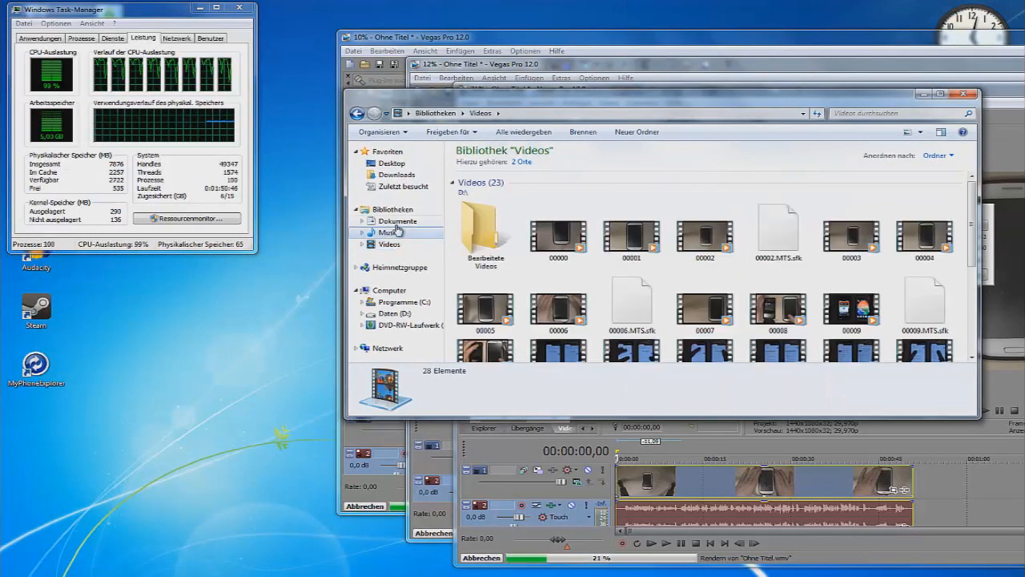
left_click(388, 233)
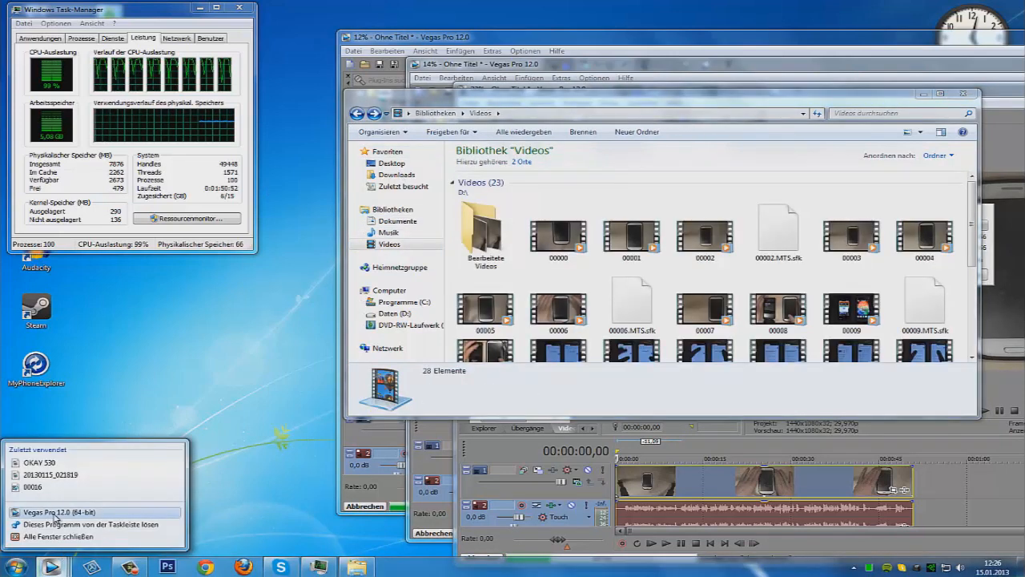
left_click(56, 512)
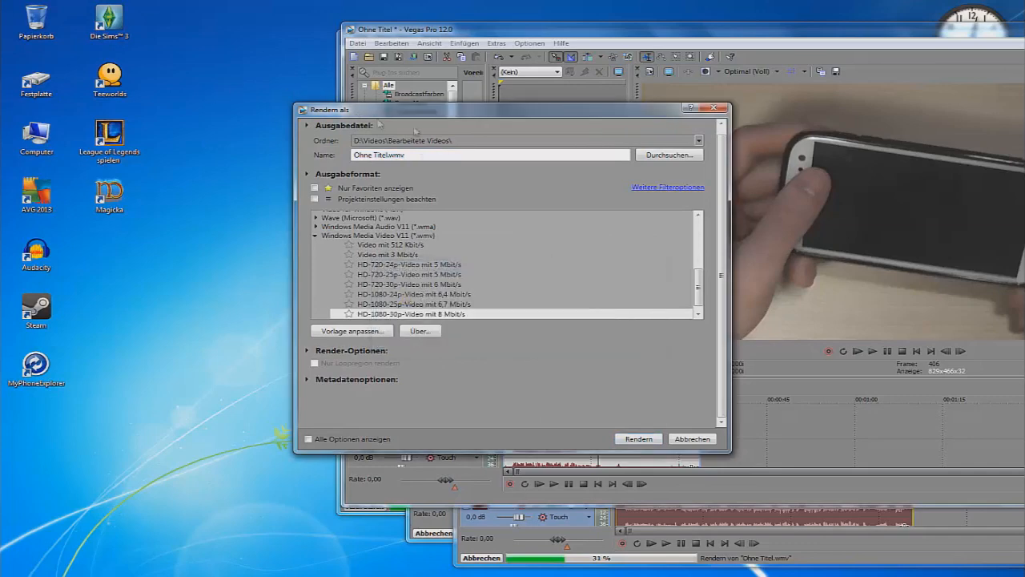
Render to 'Ohne 3432Titel.wmv' using the HD-1080-30p WMV 8 Mbit/s template.
left_click(639, 437)
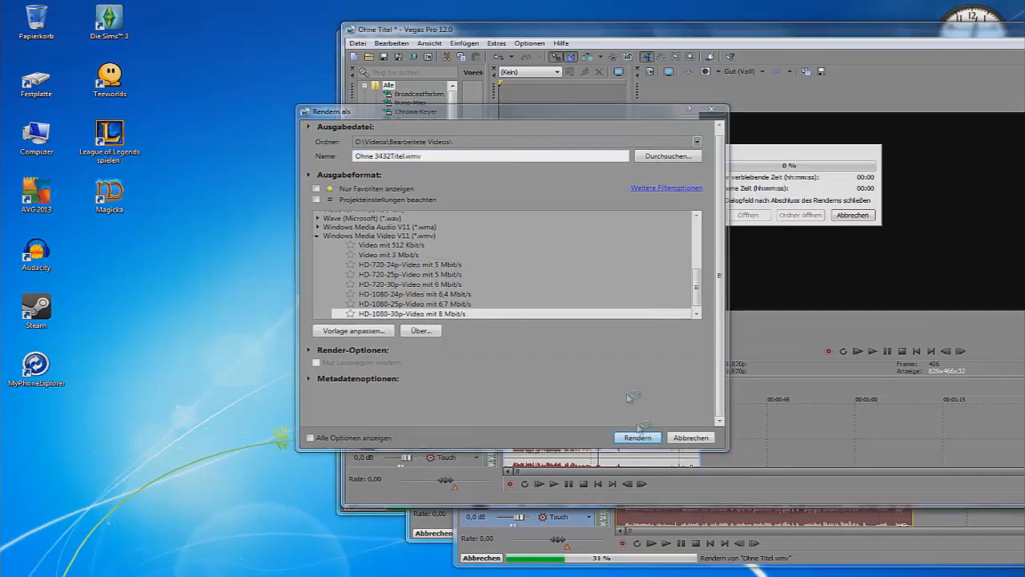
left_click(637, 438)
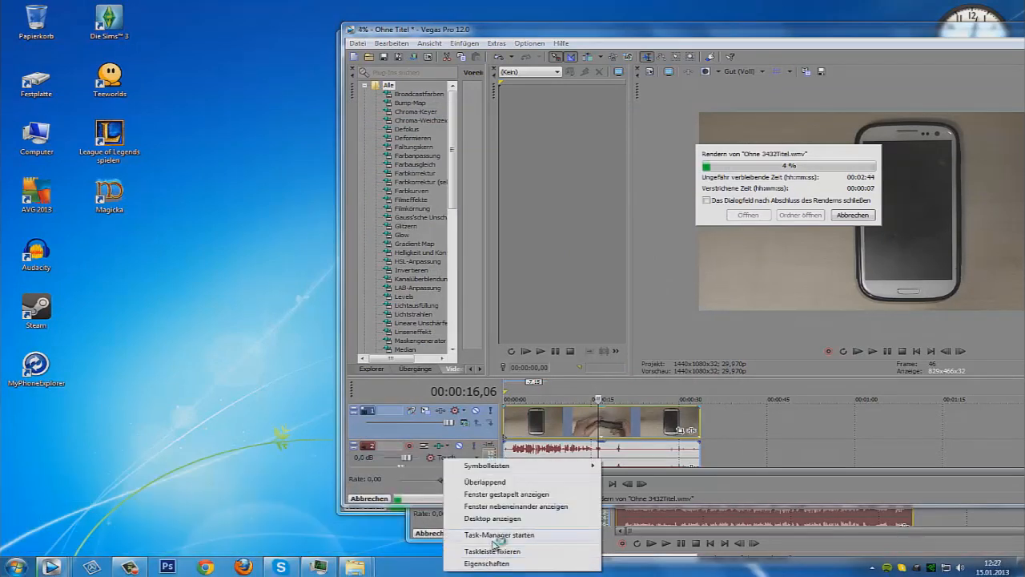
Monitor CPU and memory load in Task Manager while three renders run.
left_click(499, 535)
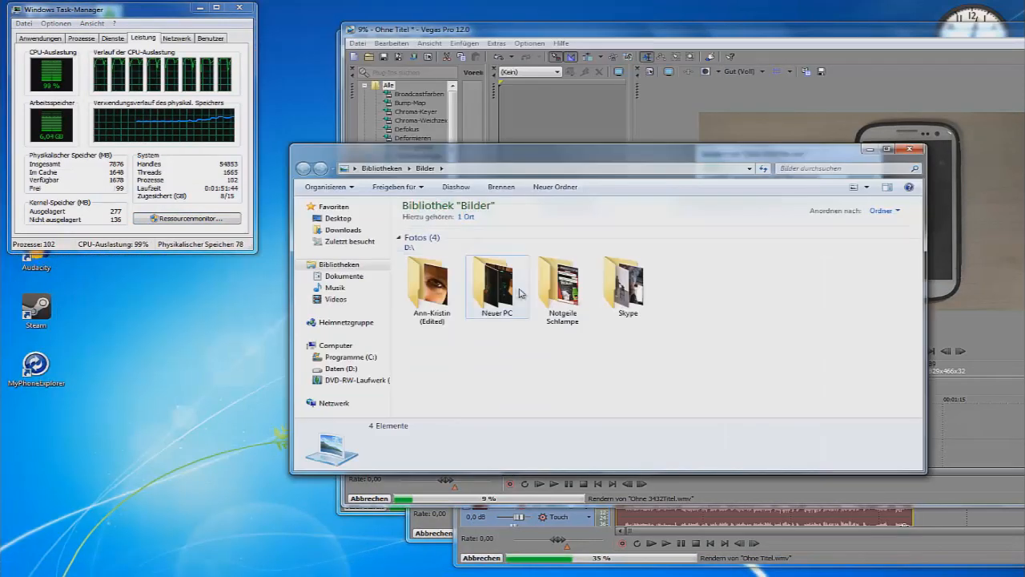
left_click(498, 281)
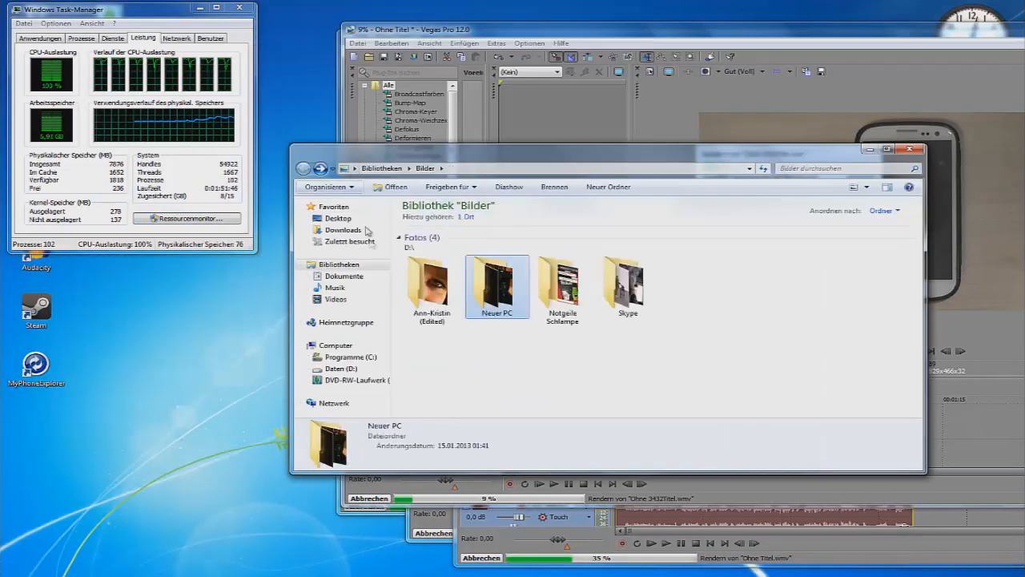
left_click(335, 287)
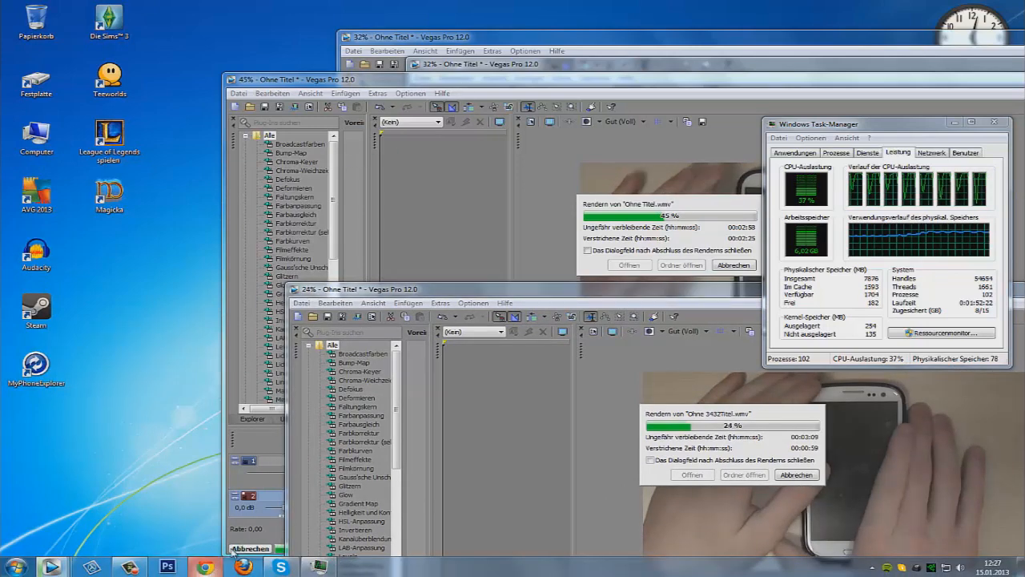
left_click(205, 567)
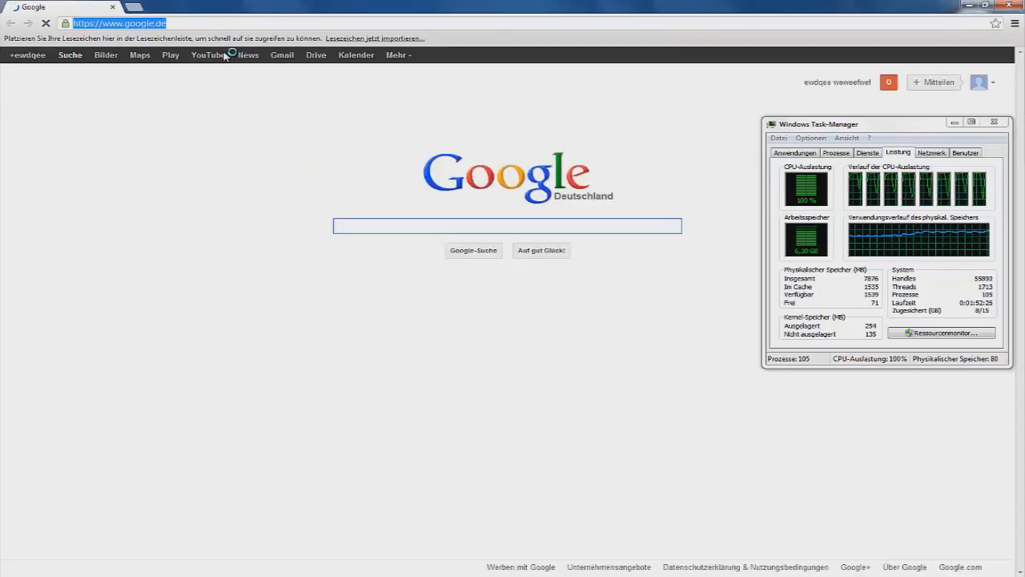
Search 'handy' in Chrome, browse and scroll the handy-mc.de site, then enter google.de.
type("handy-mc.de")
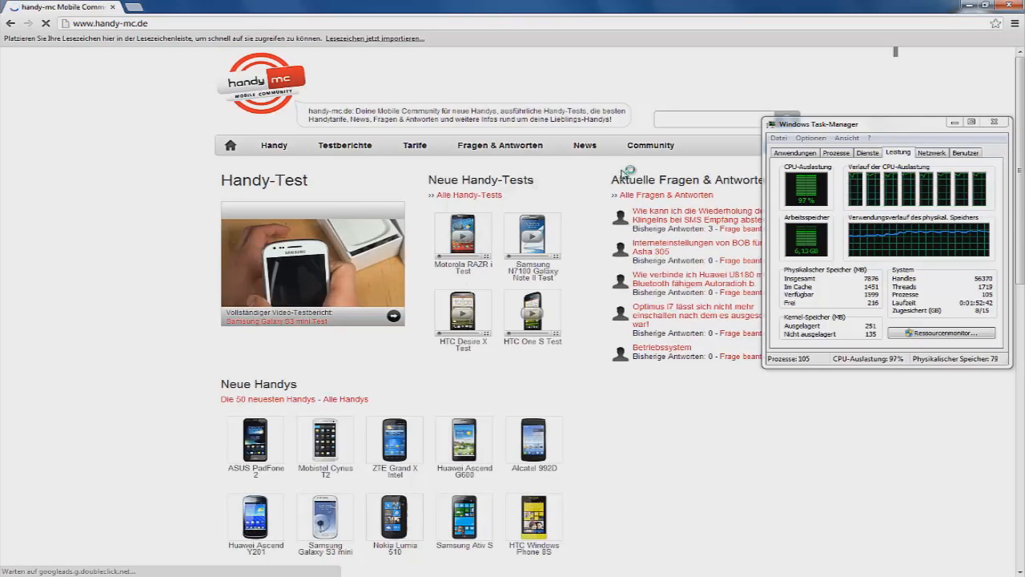
left_click(499, 145)
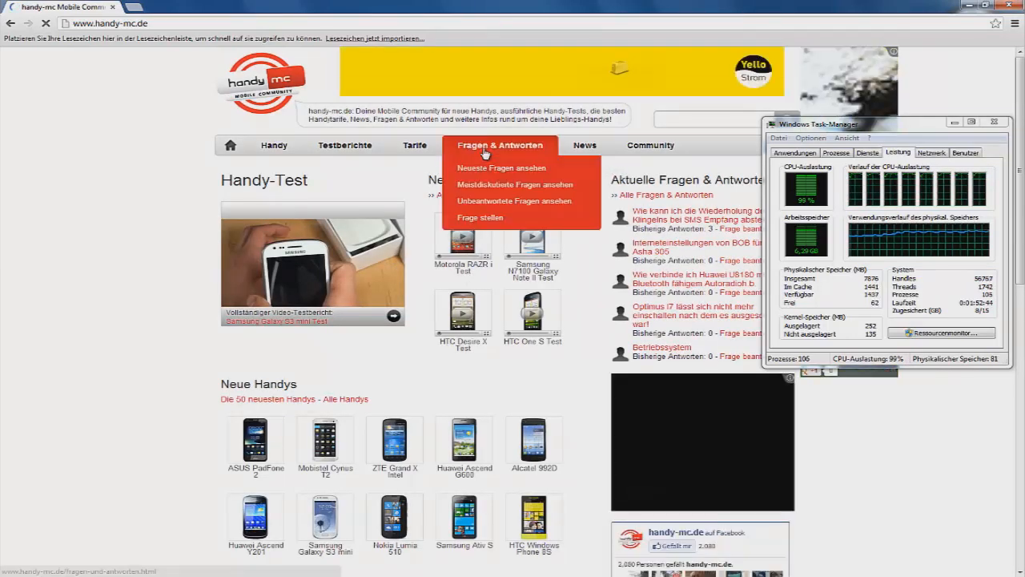
left_click(345, 144)
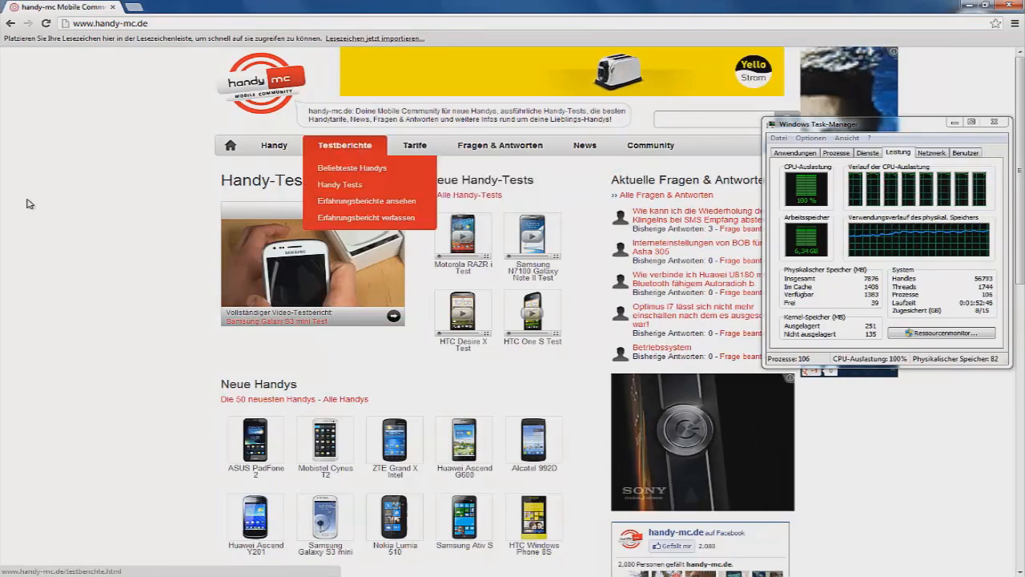
scroll("down", 3)
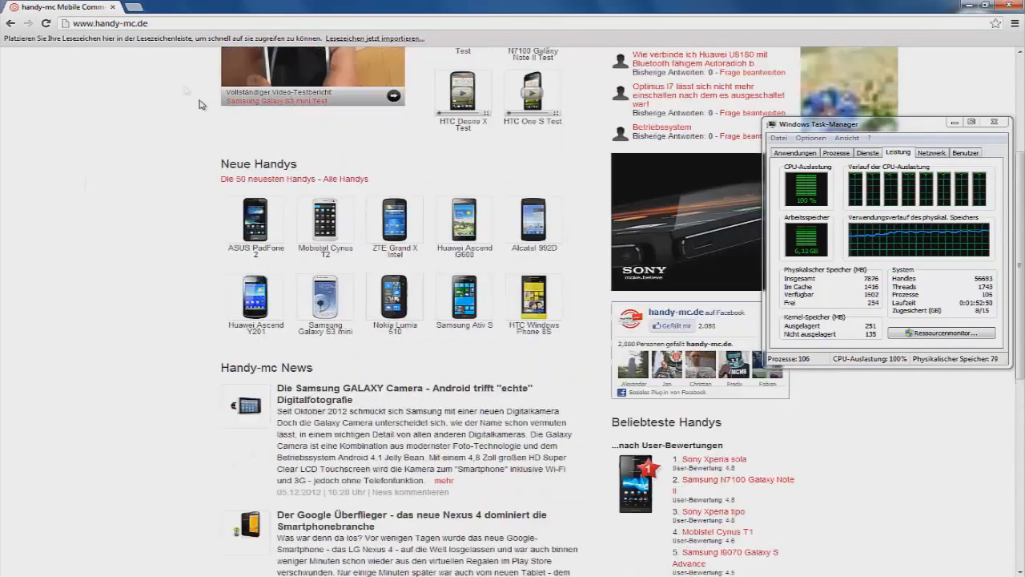
type("google.de")
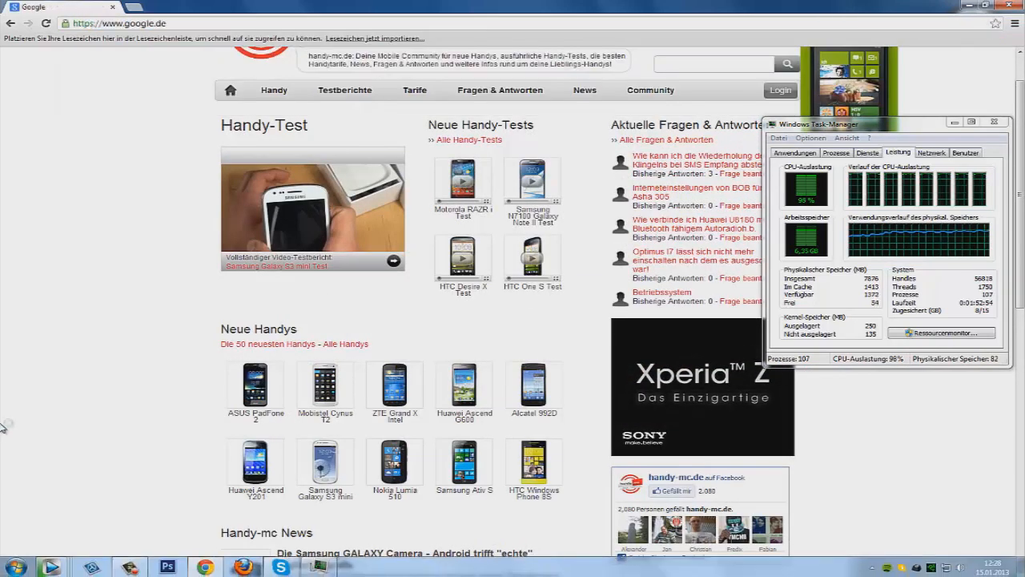
type("s")
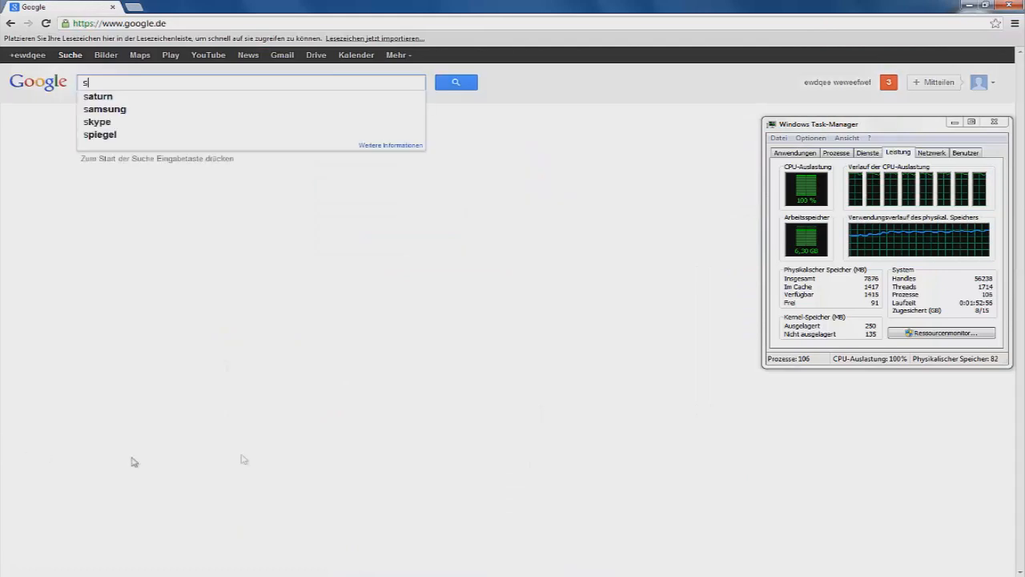
type("w")
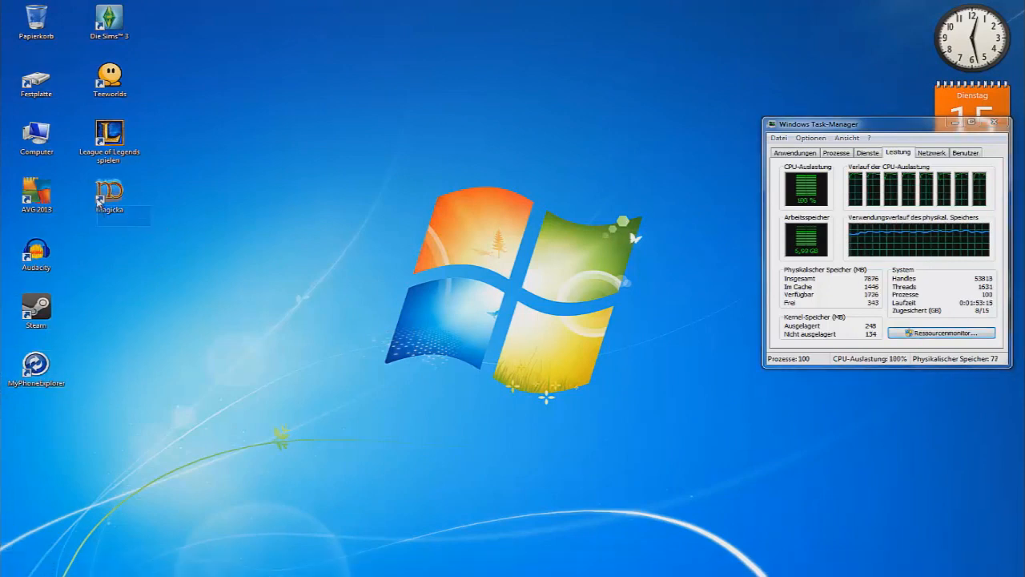
Close all Vegas Pro windows, cancelling renders and discarding each project's unsaved changes.
left_click(110, 21)
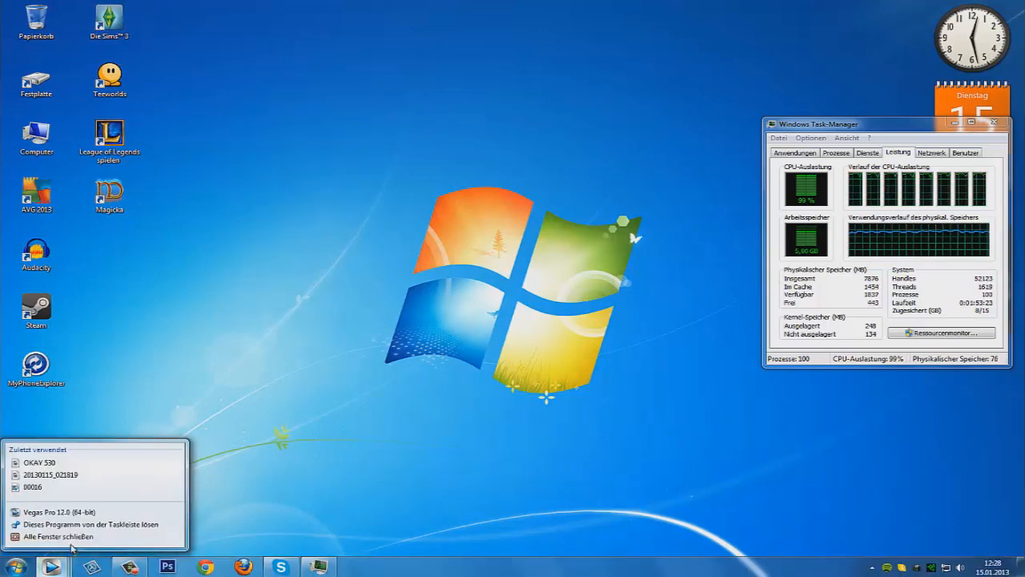
left_click(57, 537)
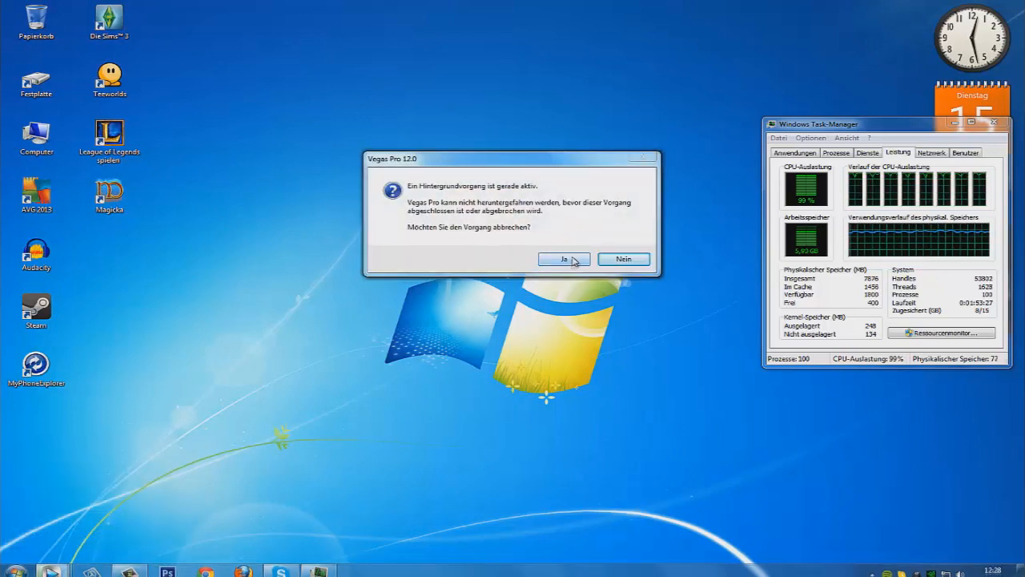
left_click(564, 259)
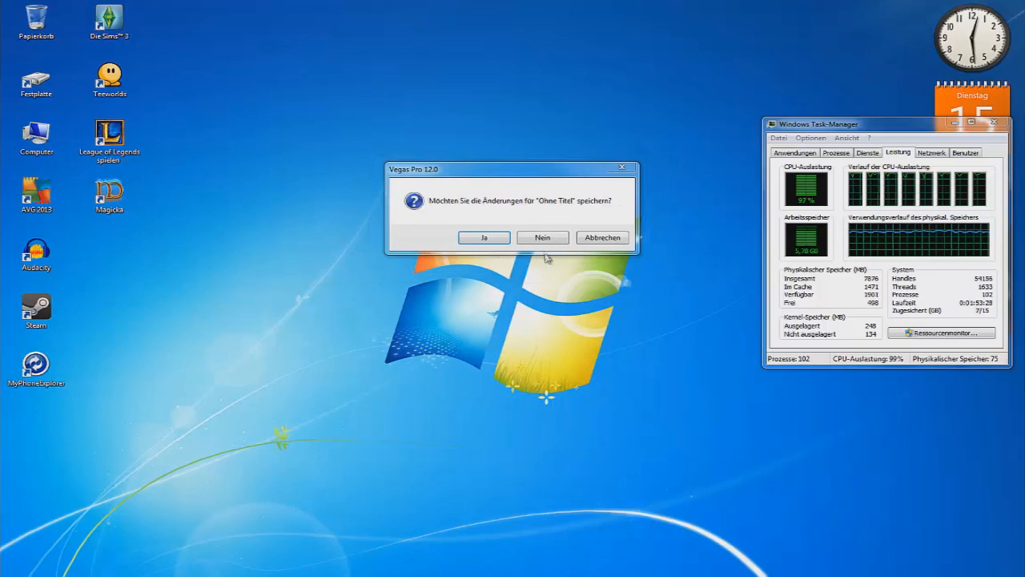
left_click(542, 237)
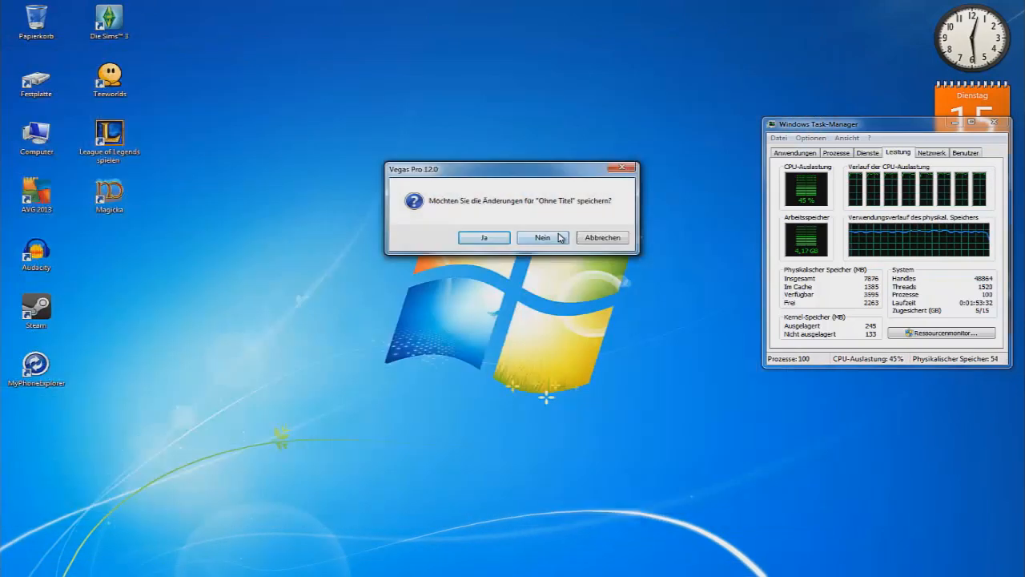
left_click(542, 237)
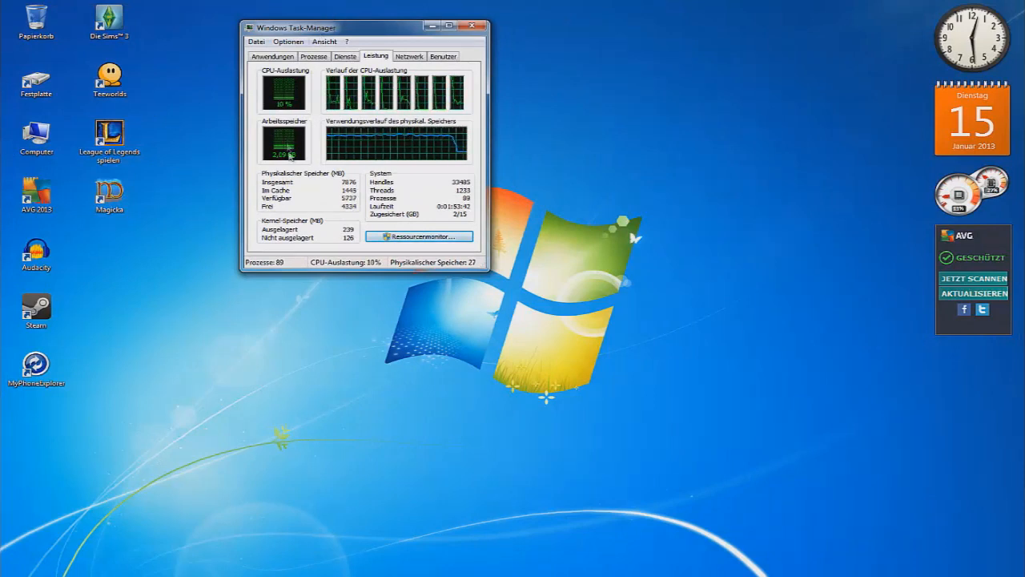
Close Task Manager after CPU load drops to about 10%.
left_click(474, 27)
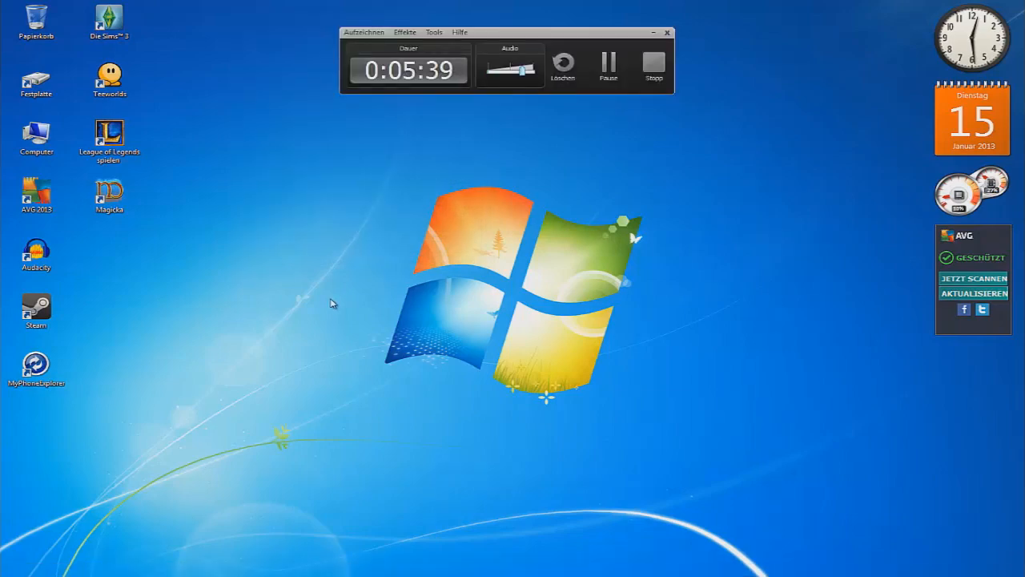
mouse_move(232, 224)
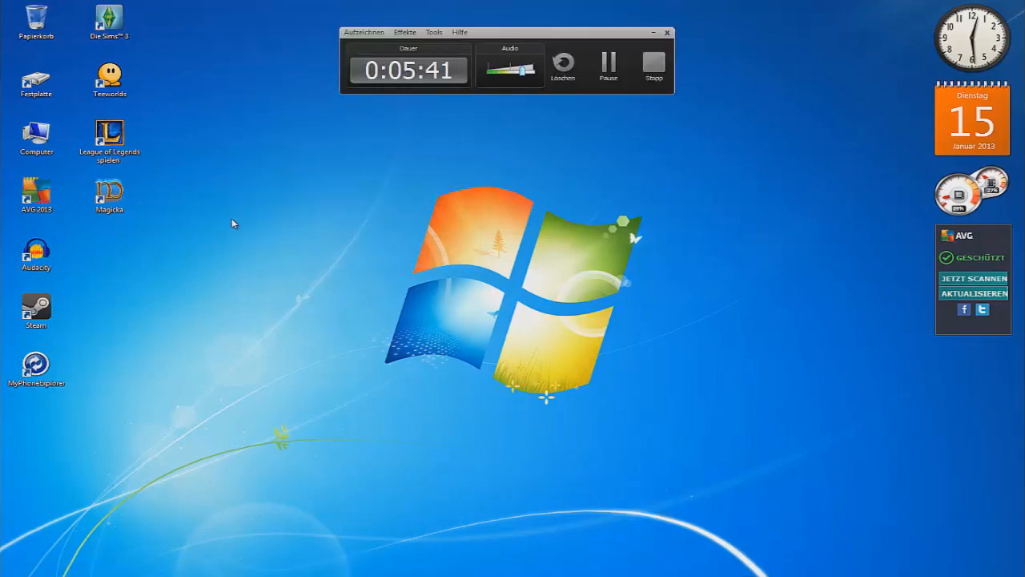